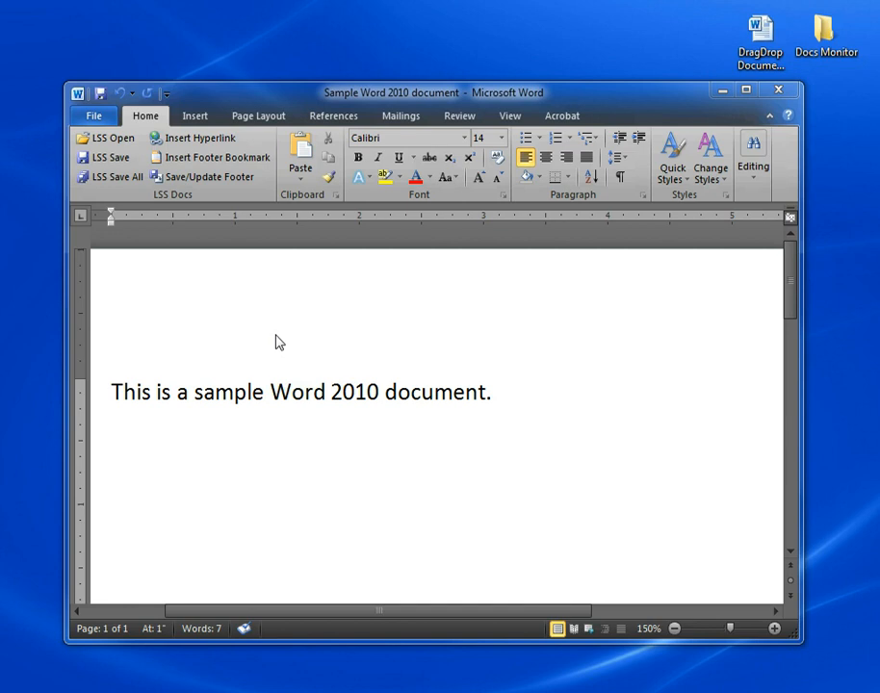
Save the document to eDocs as a new LETTER for client 136, matter 05 via LSS Save.
left_click(262, 393)
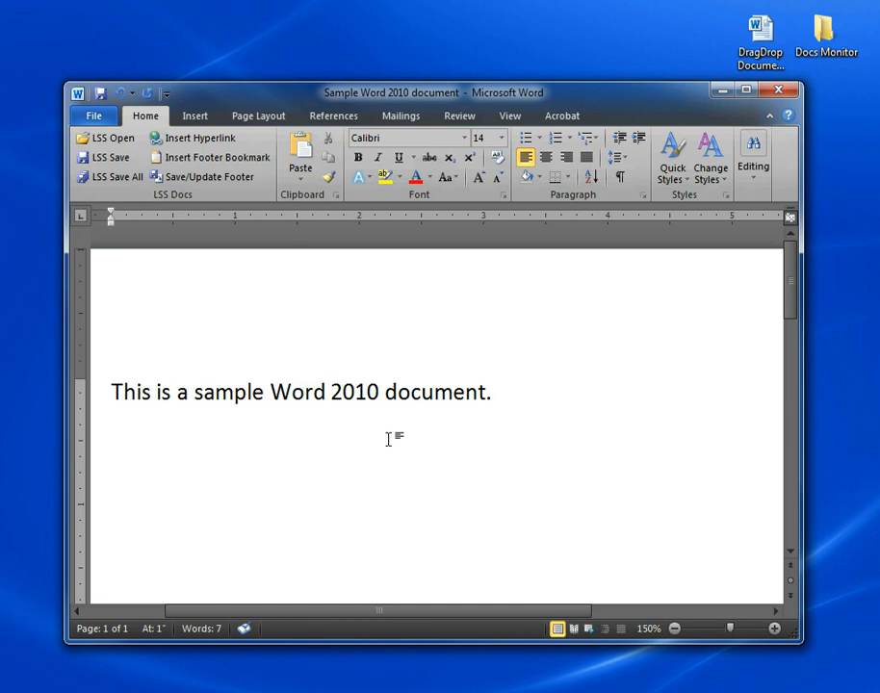
left_click(262, 393)
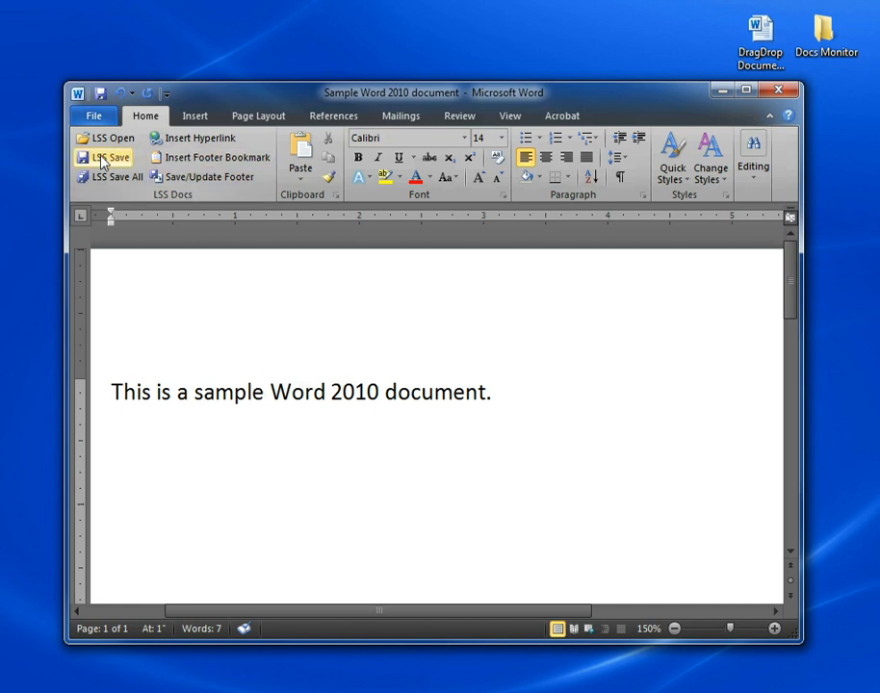
left_click(109, 158)
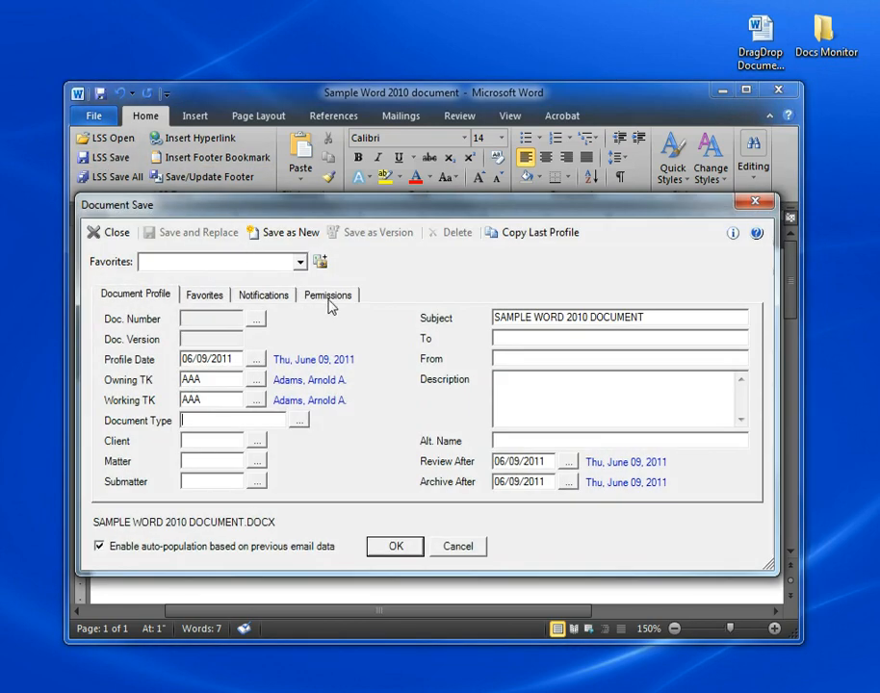
mouse_move(399, 326)
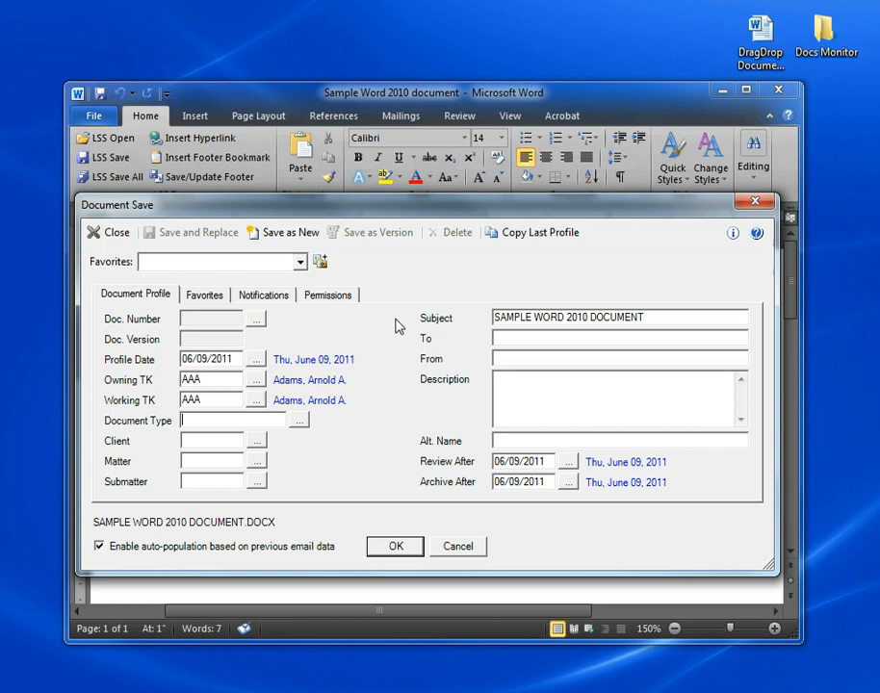
mouse_move(435, 349)
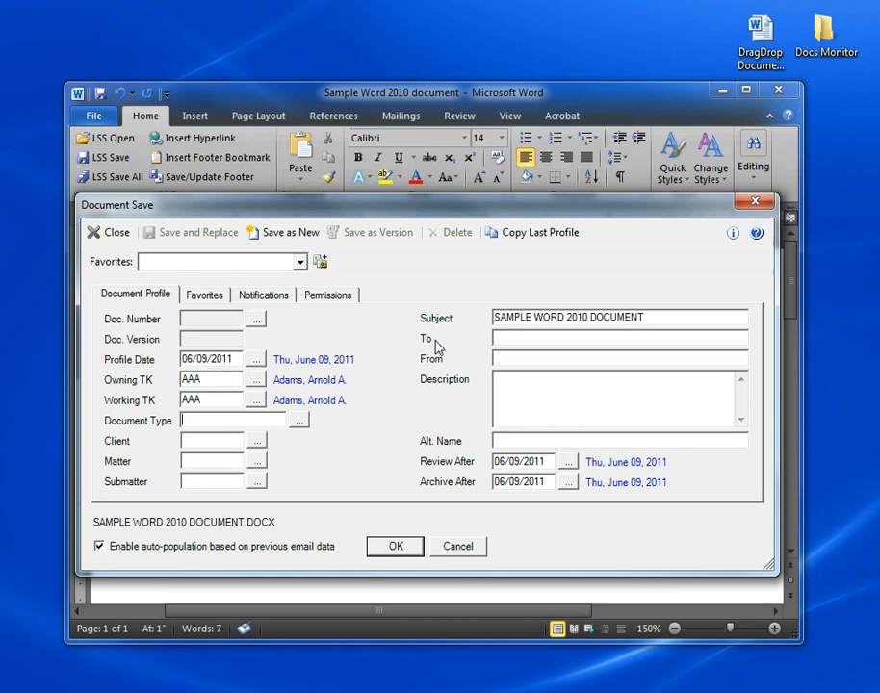
mouse_move(461, 377)
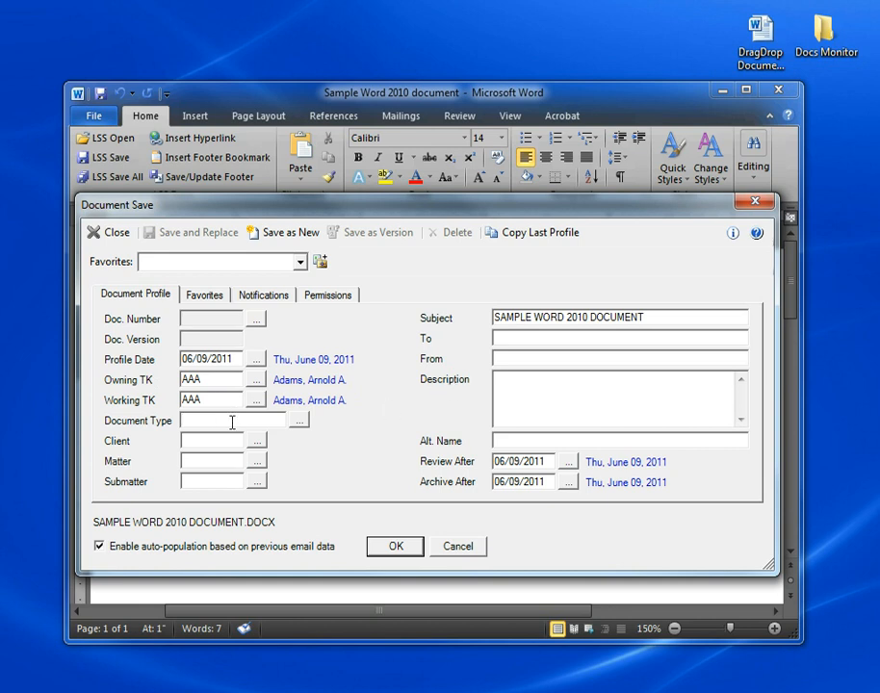
type("LETTER")
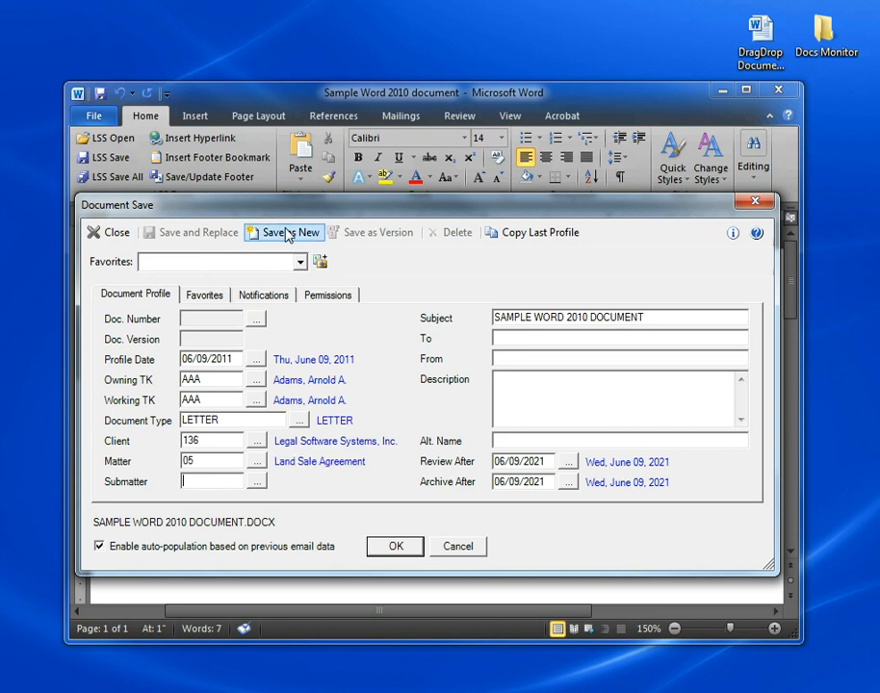
left_click(284, 231)
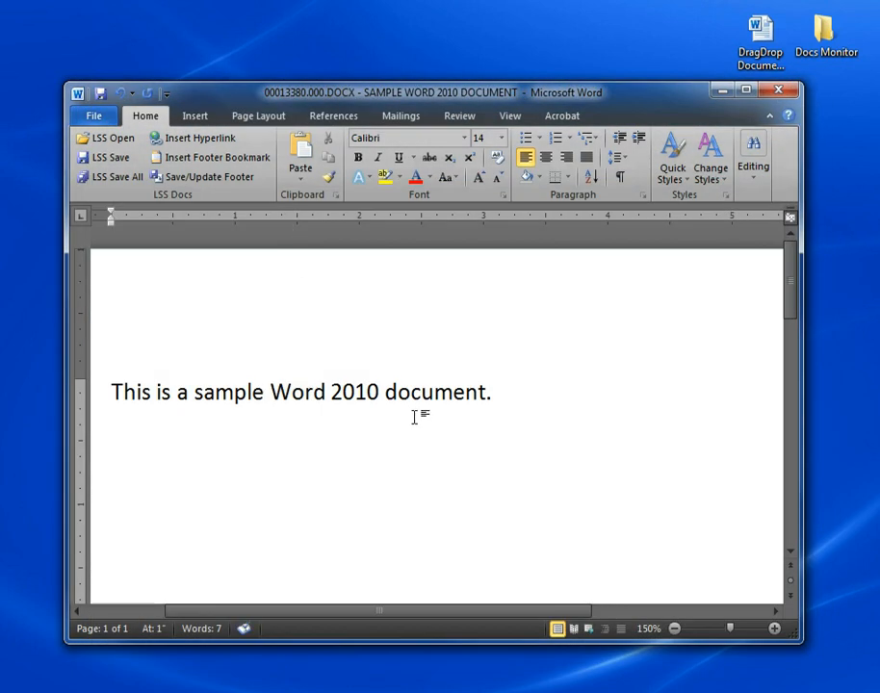
left_click(435, 393)
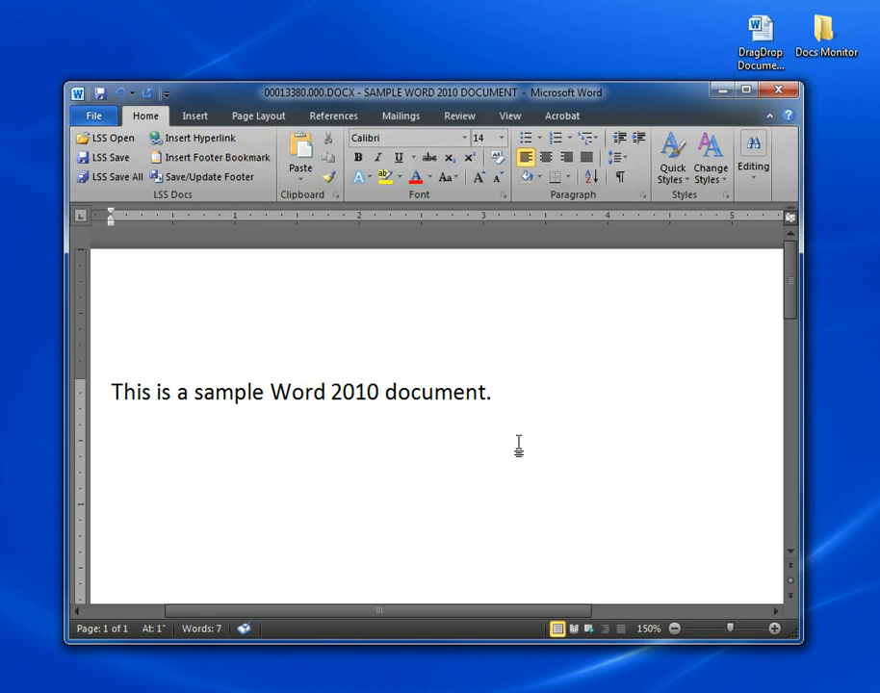
left_click(435, 393)
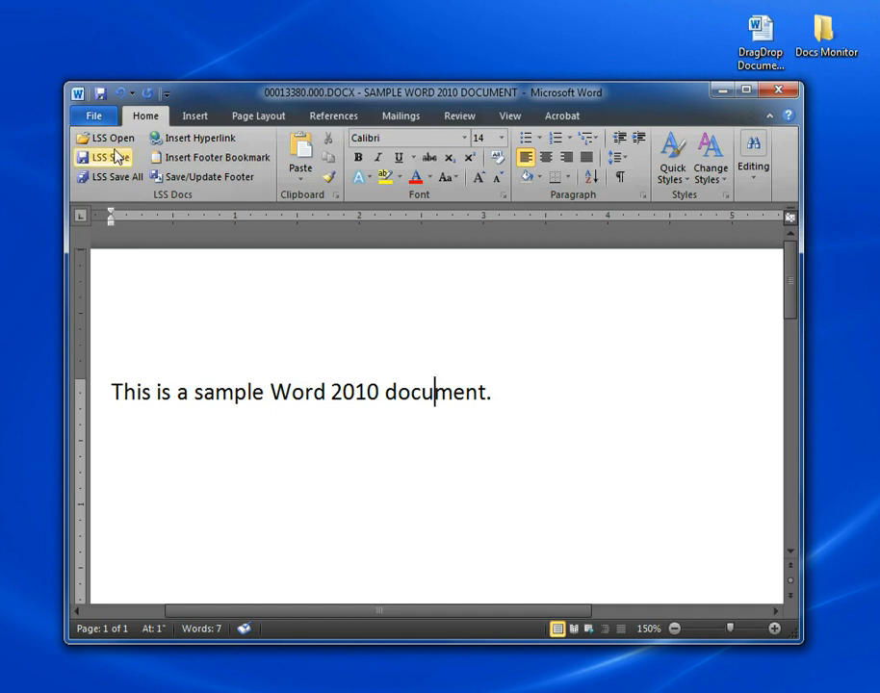
Reopen the eDocs save profile for saved document 00013380.
left_click(104, 158)
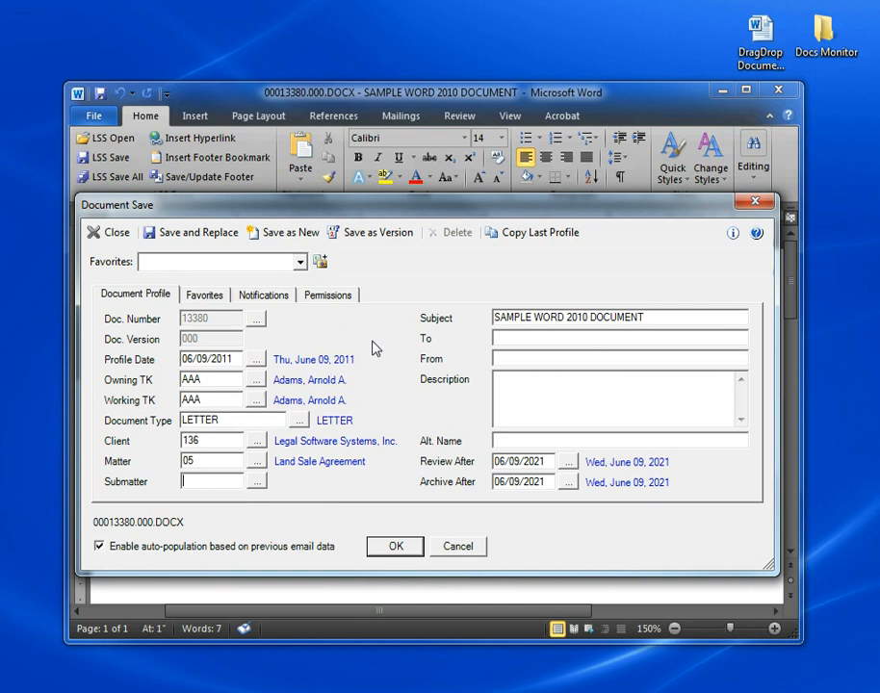
mouse_move(375, 348)
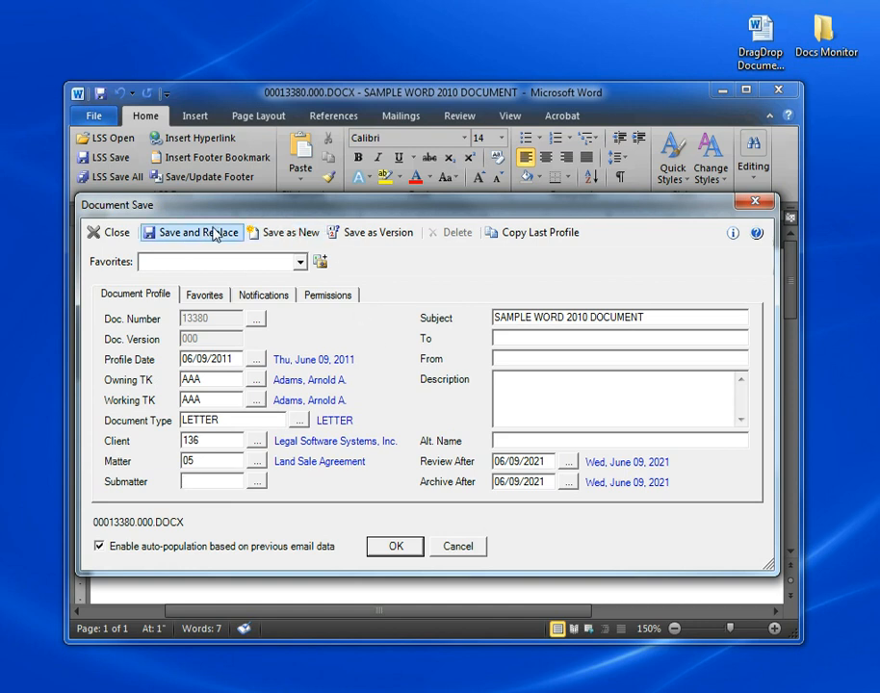
mouse_move(193, 231)
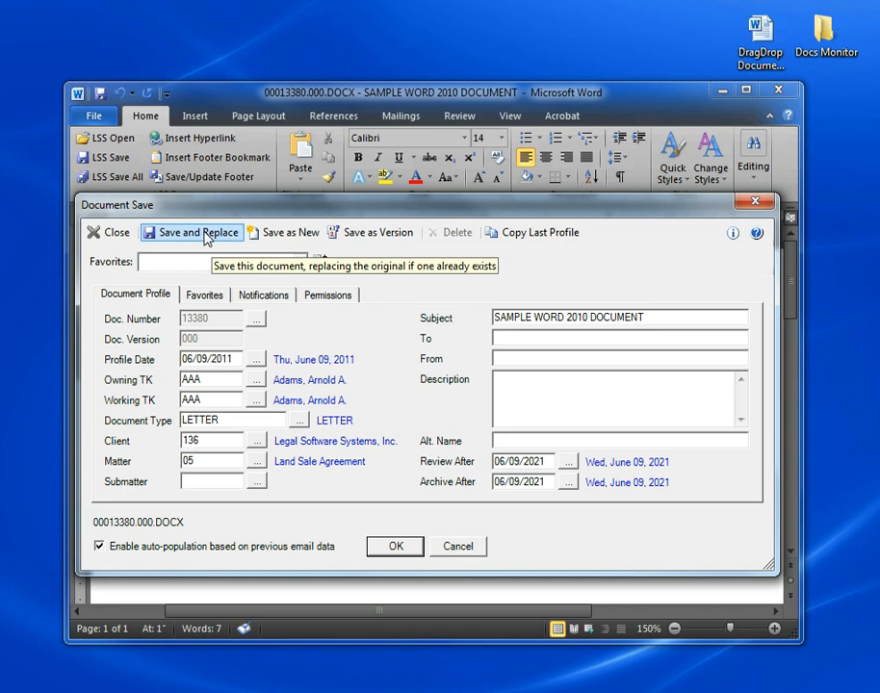
mouse_move(283, 231)
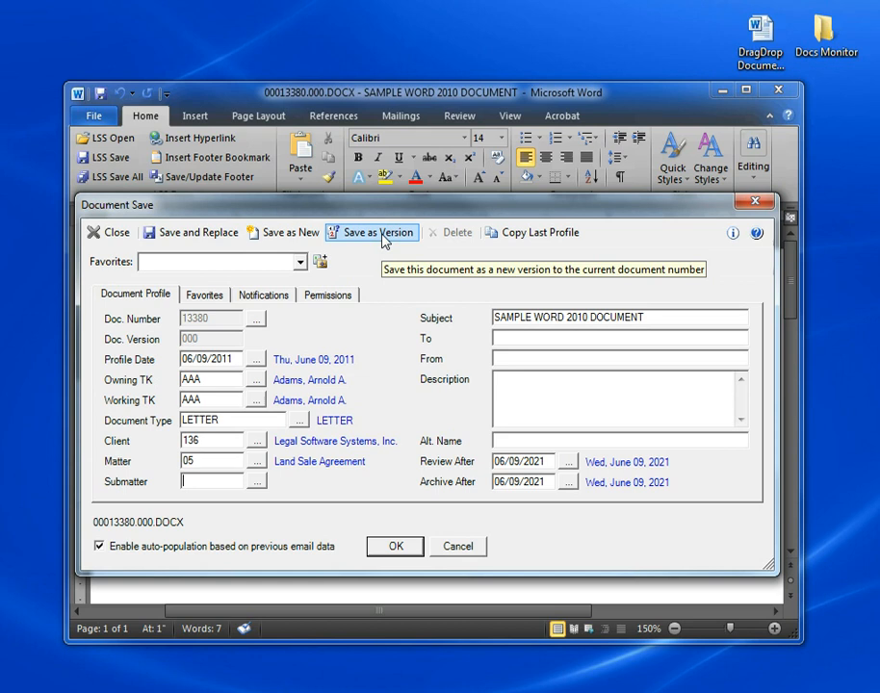
mouse_move(532, 232)
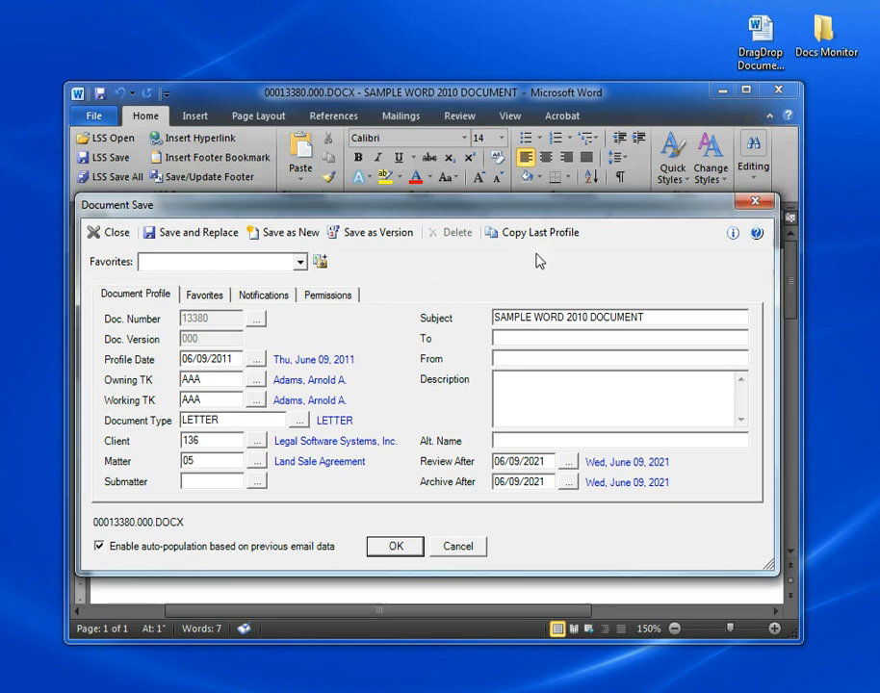
mouse_move(189, 270)
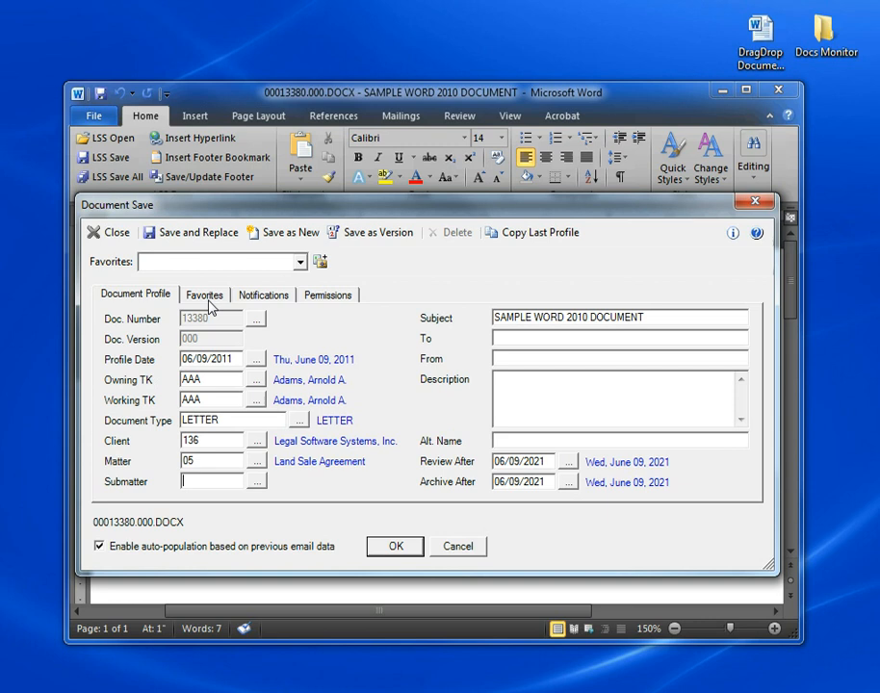
mouse_move(210, 308)
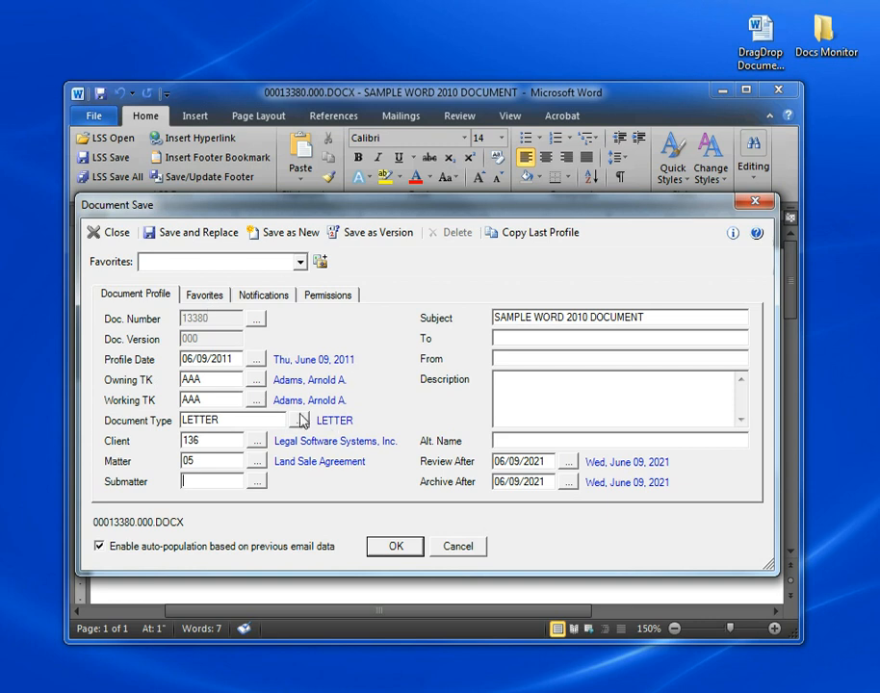
mouse_move(308, 395)
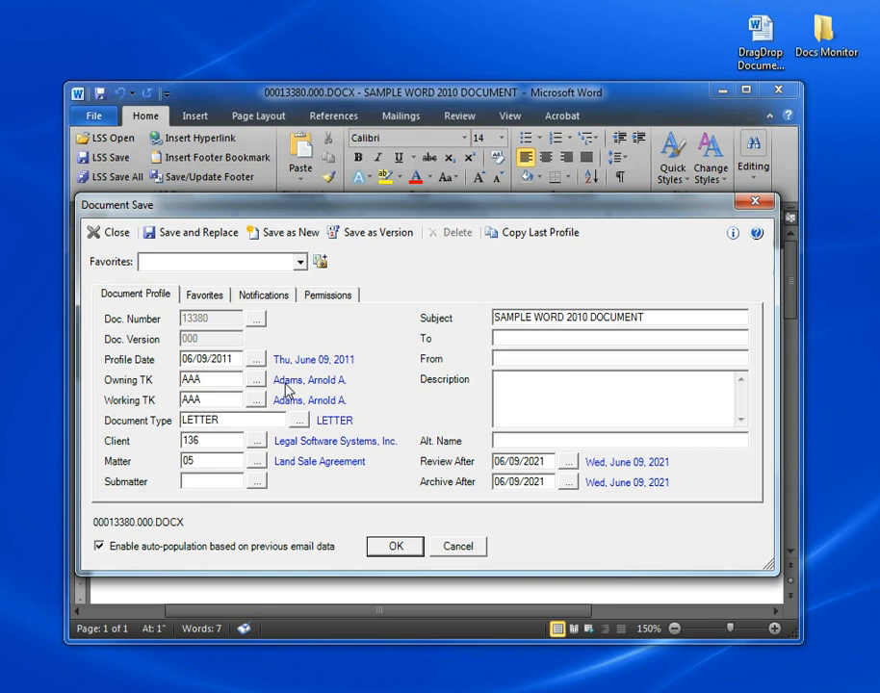
mouse_move(252, 333)
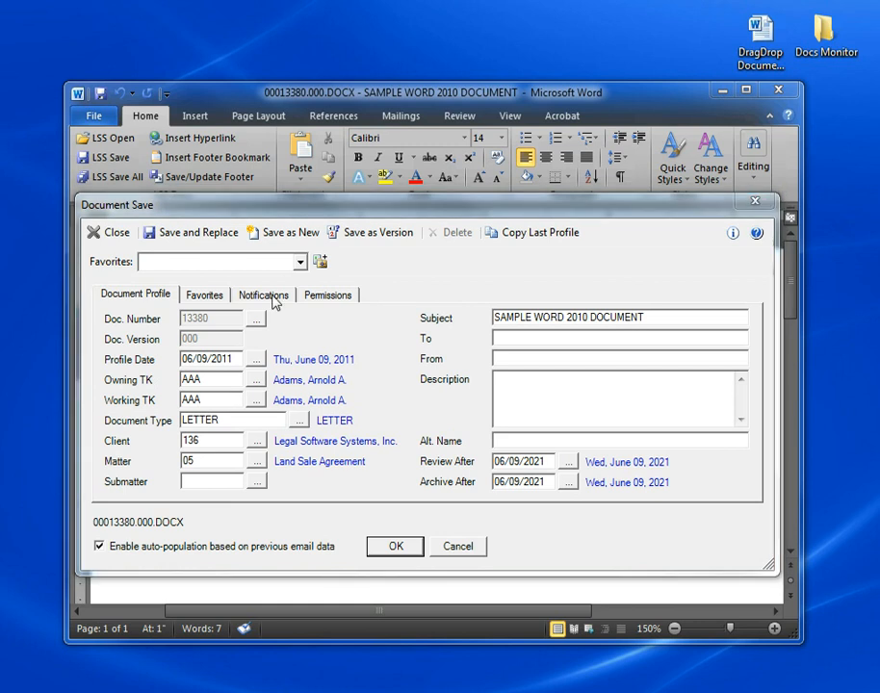
Review the Notifications and Permissions pages, both empty, in the save profile.
left_click(262, 295)
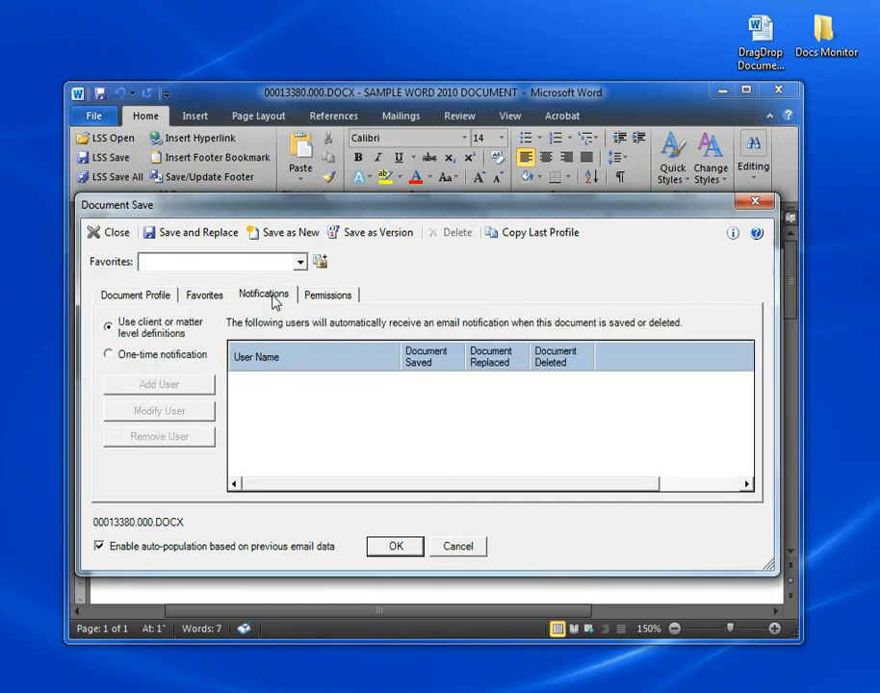
mouse_move(274, 296)
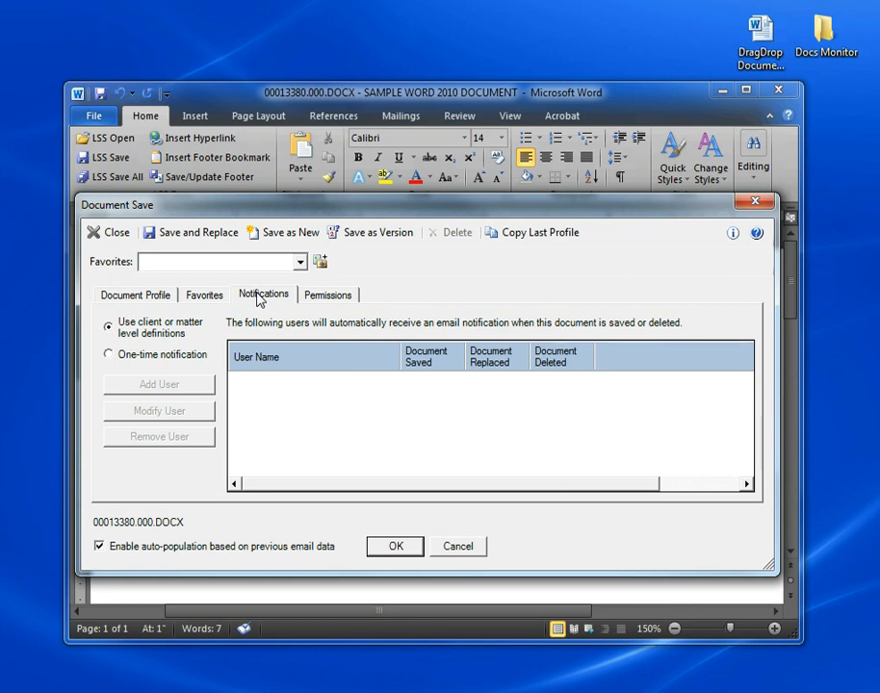
left_click(327, 295)
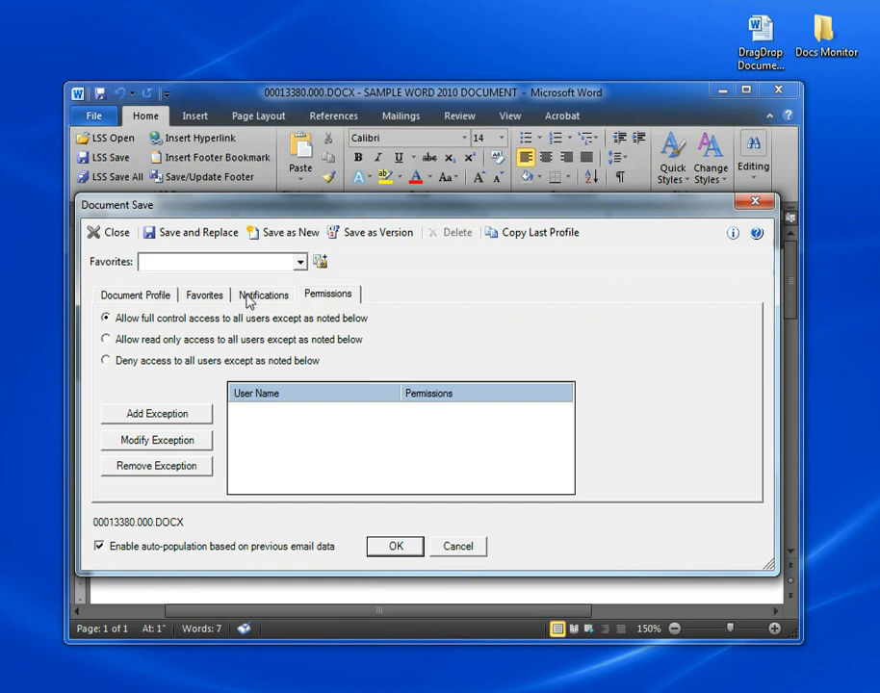
Dismiss the Document Save profile, leaving the cloud security email showing.
left_click(135, 295)
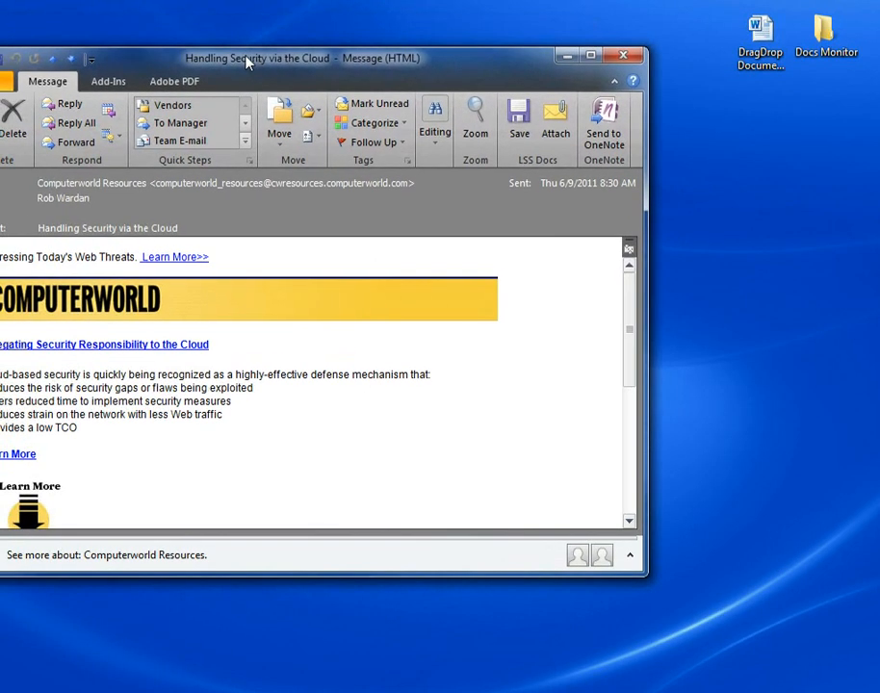
Save the Handling Security via the Cloud email into eDocs with its profile.
left_click_drag(255, 57, 362, 92)
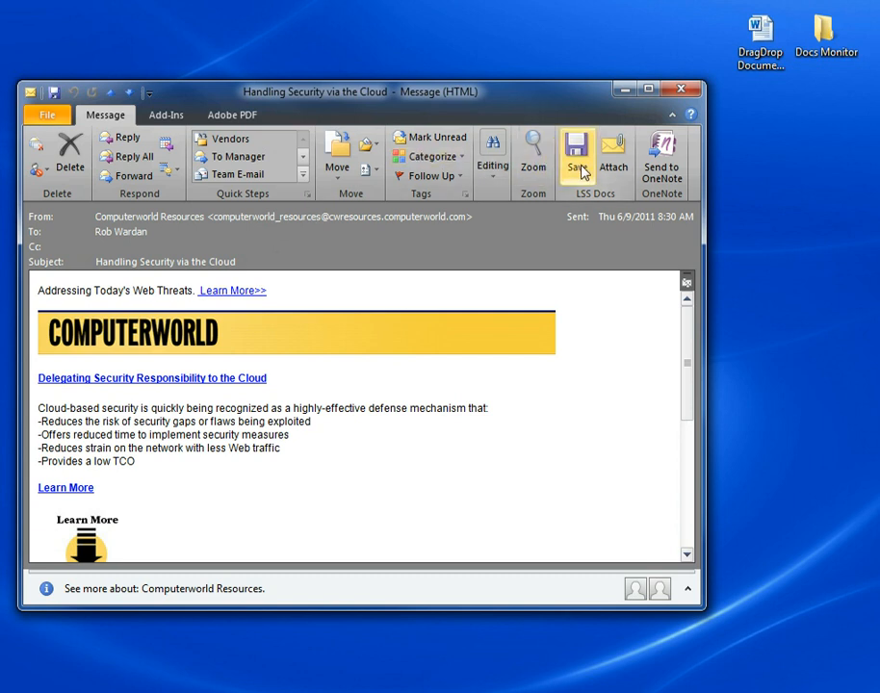
mouse_move(578, 154)
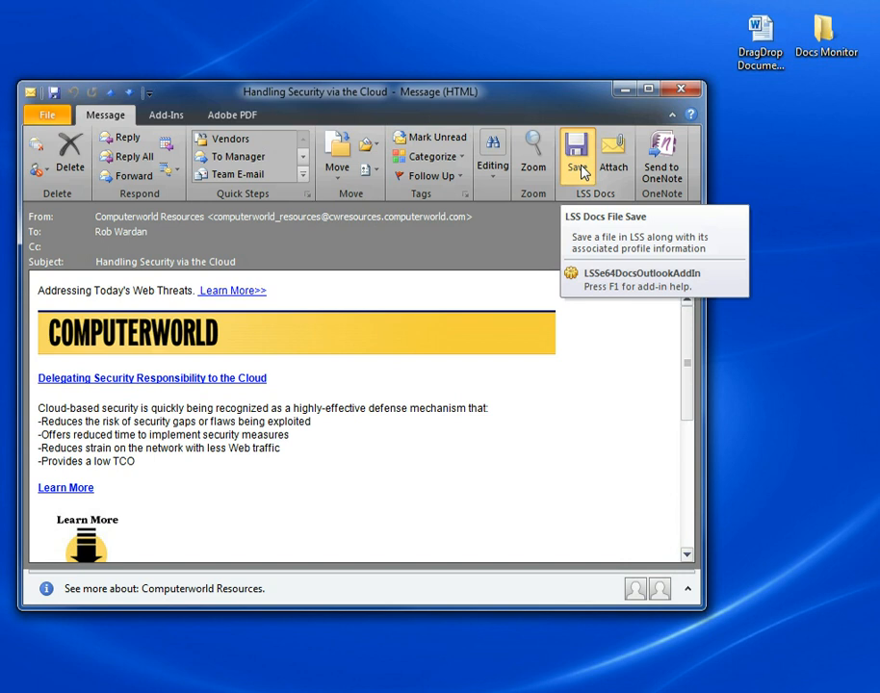
left_click(578, 154)
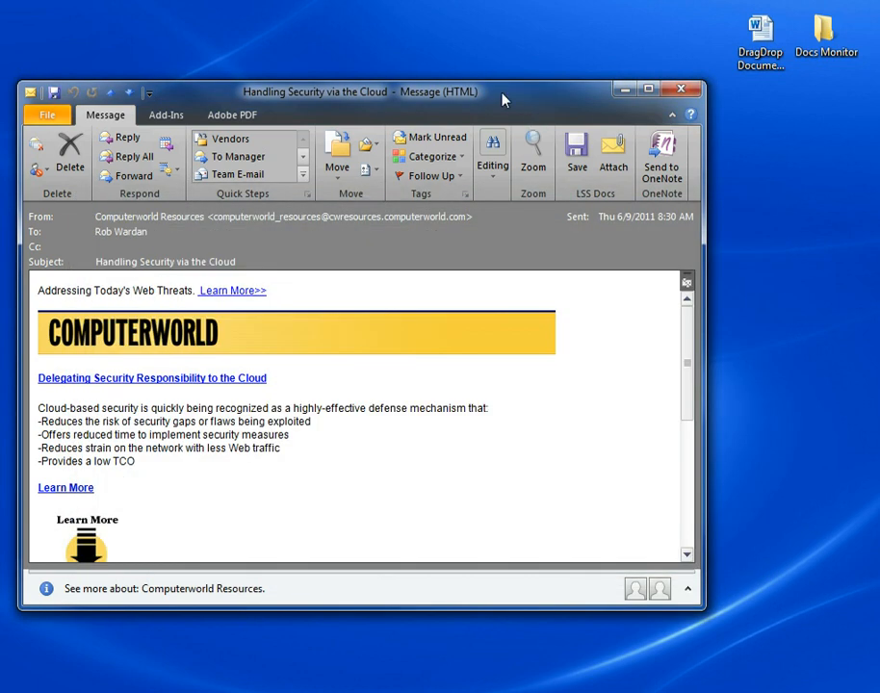
Close the Computerworld email and return to the eDocs Document Search window.
left_click(682, 90)
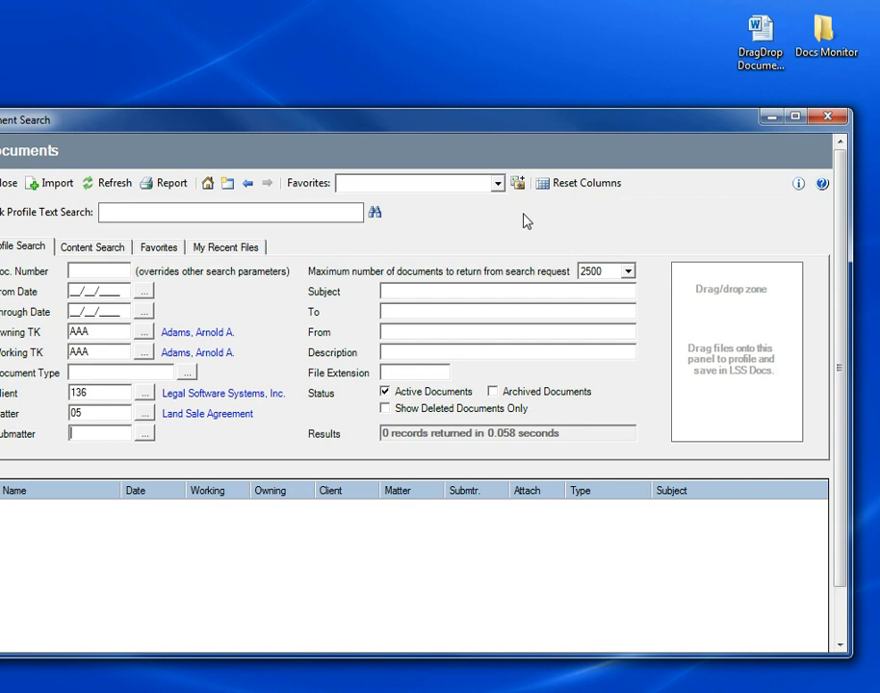
mouse_move(50, 183)
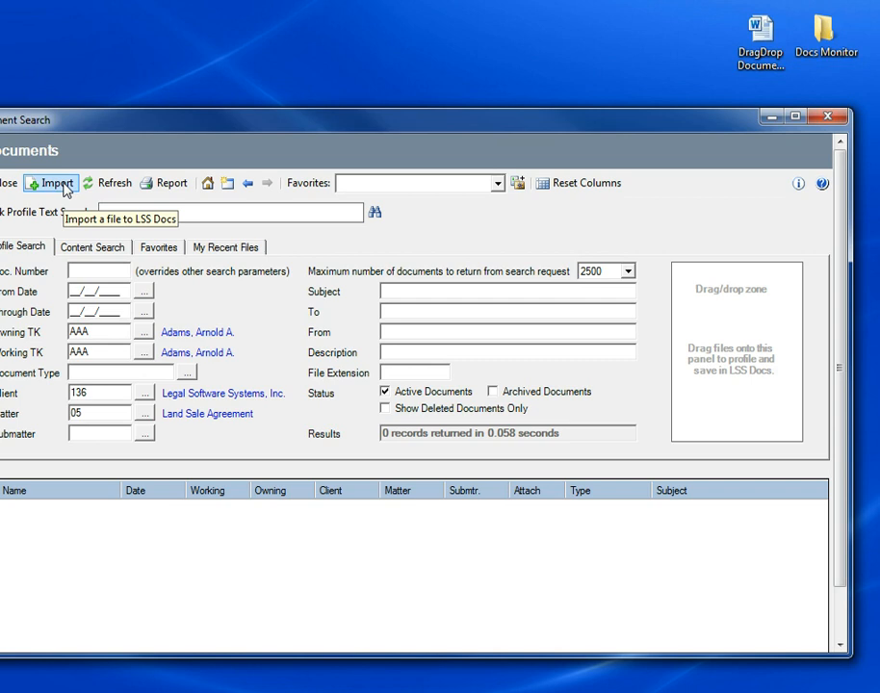
left_click(50, 183)
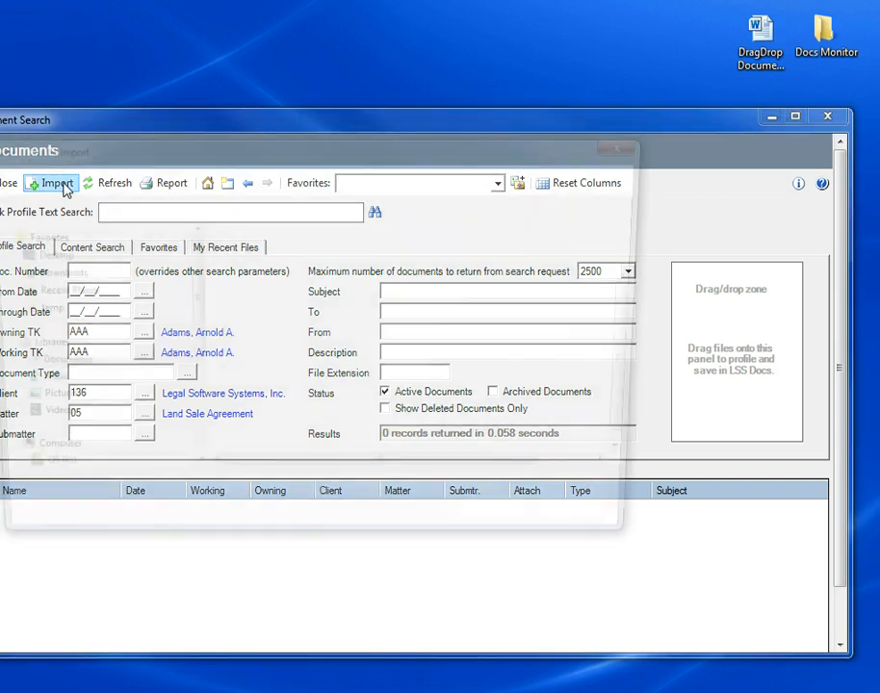
left_click(50, 183)
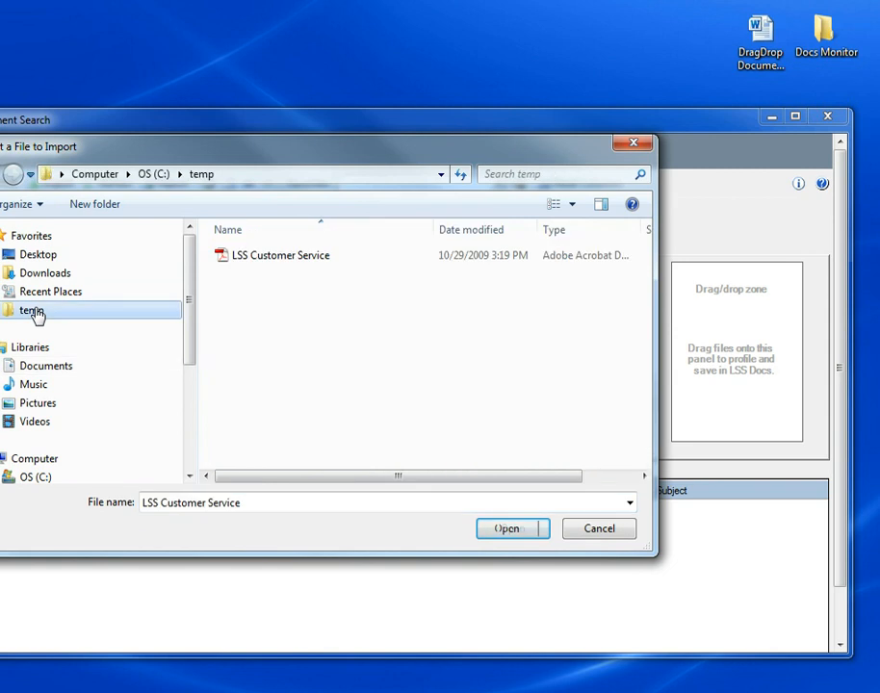
left_click(509, 528)
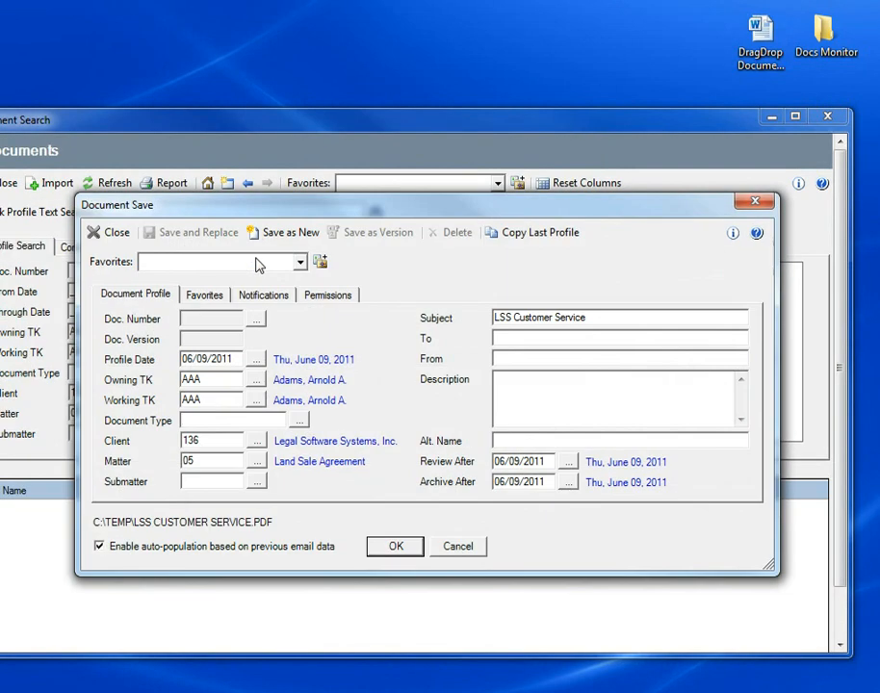
mouse_move(62, 455)
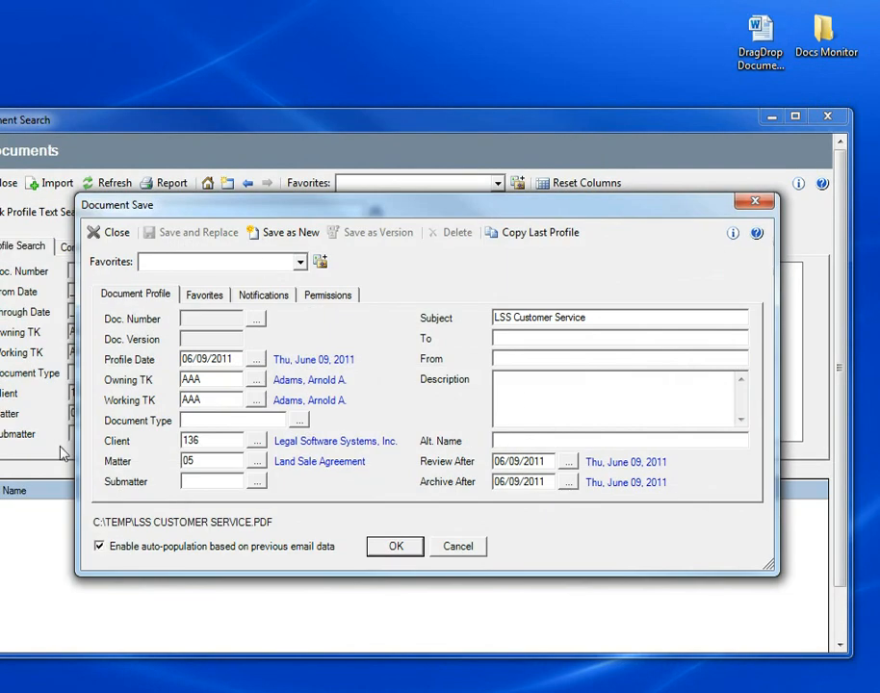
mouse_move(383, 401)
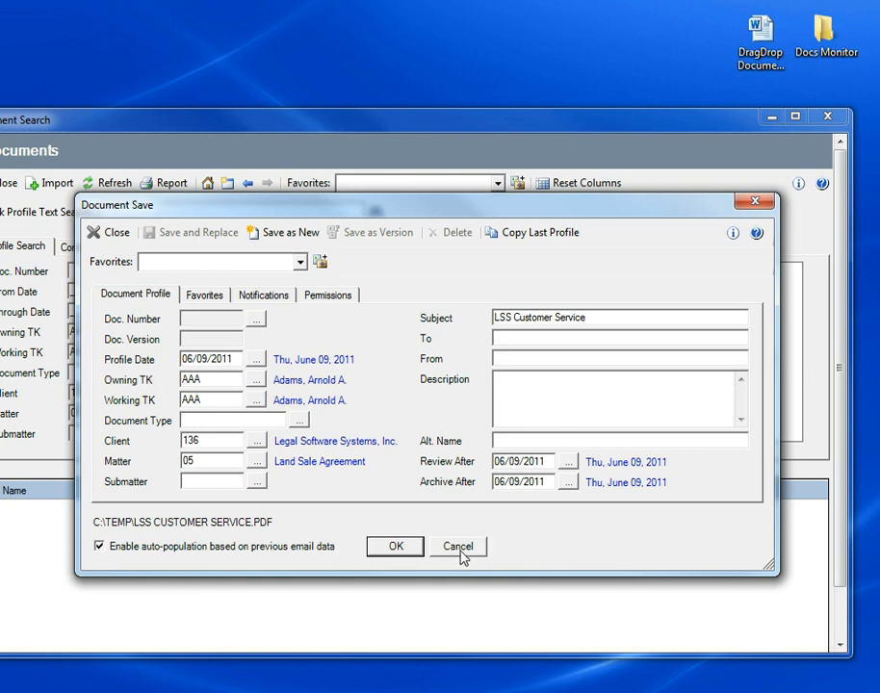
left_click(459, 547)
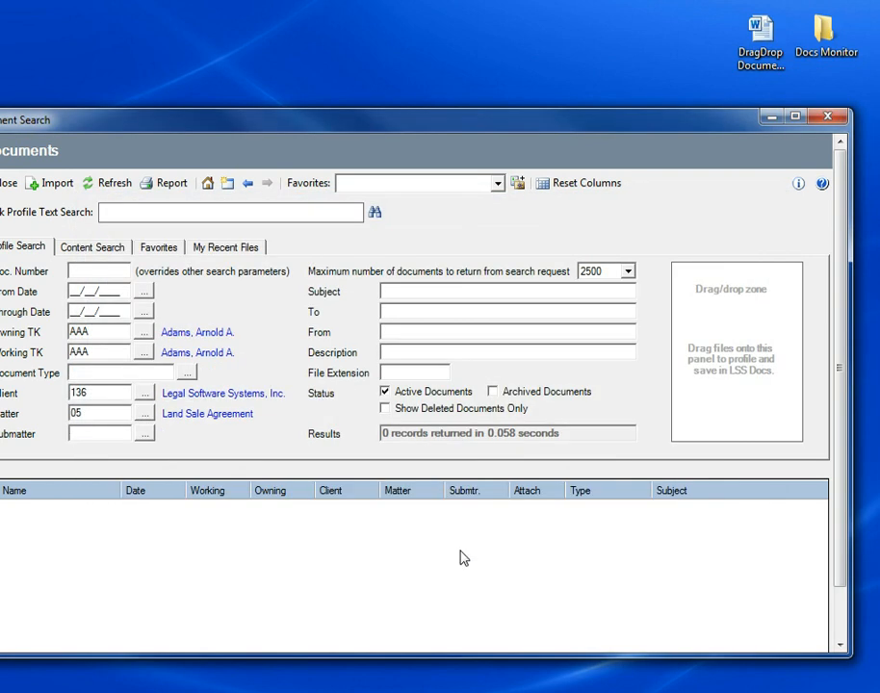
Drop DragDrop Document Example onto the drop zone, opening its save profile for client 136, matter 05.
left_click(96, 433)
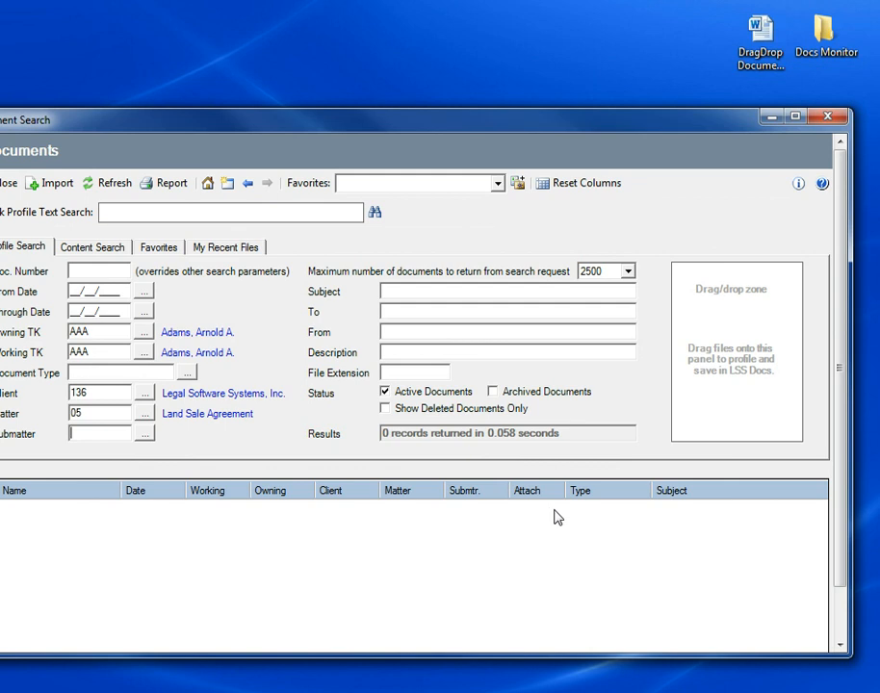
mouse_move(786, 439)
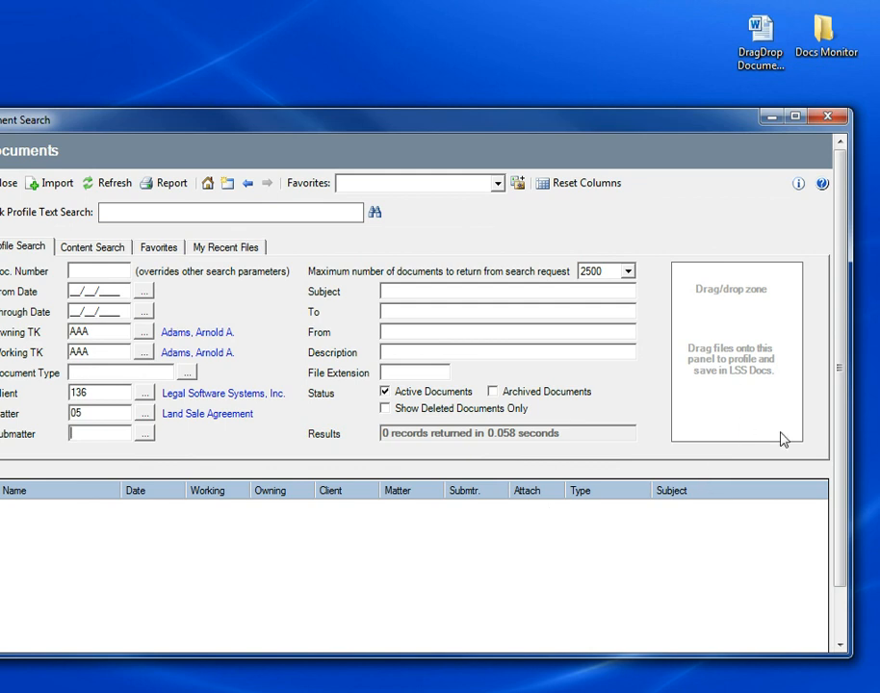
mouse_move(817, 439)
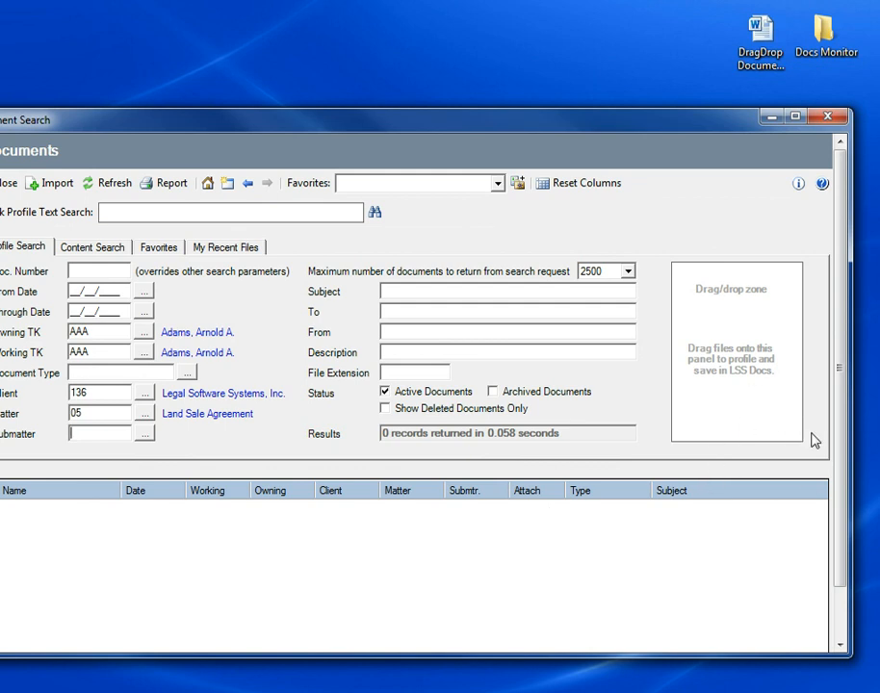
mouse_move(50, 183)
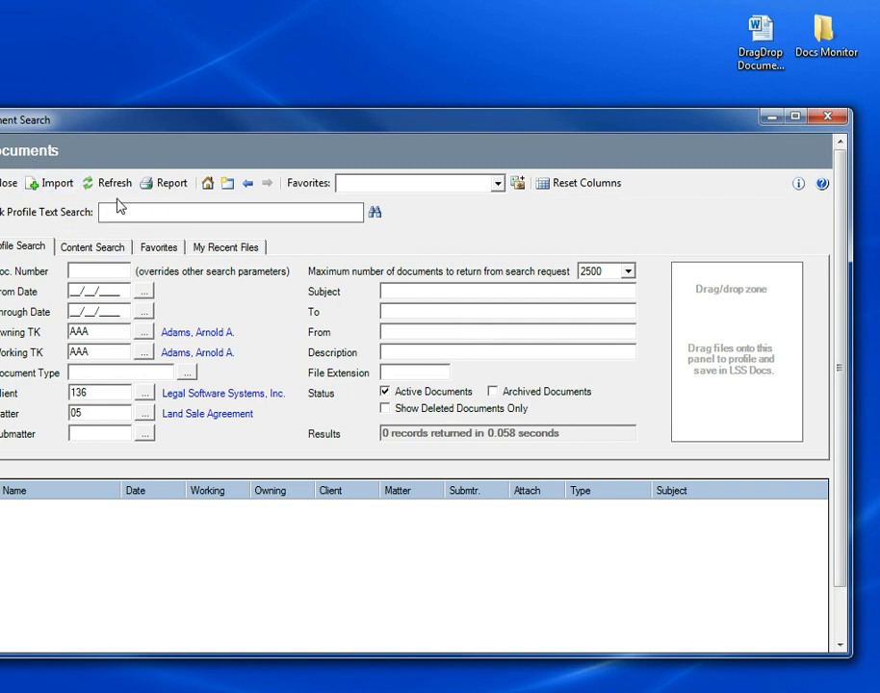
left_click(759, 37)
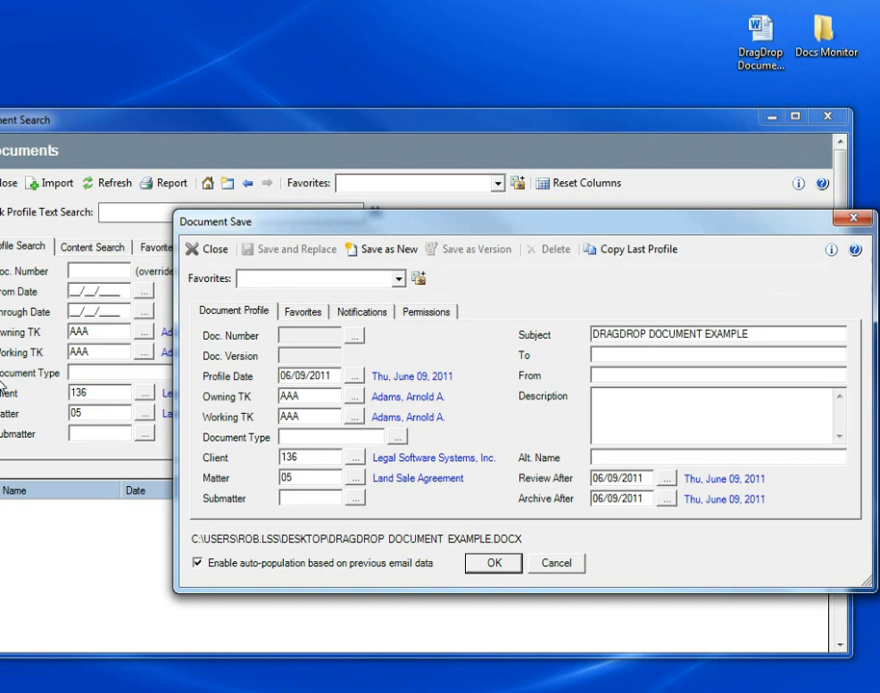
mouse_move(12, 389)
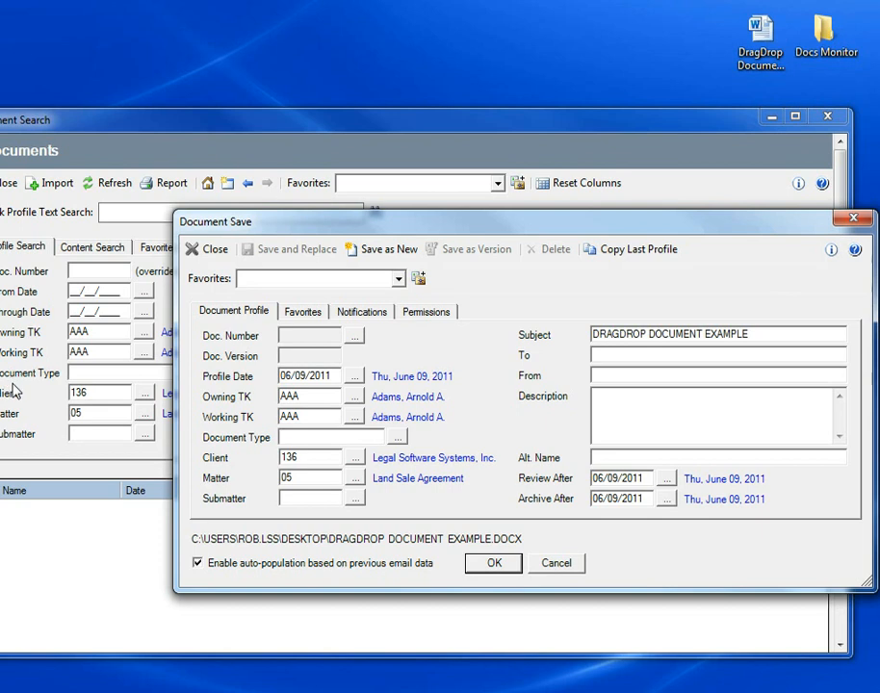
mouse_move(663, 286)
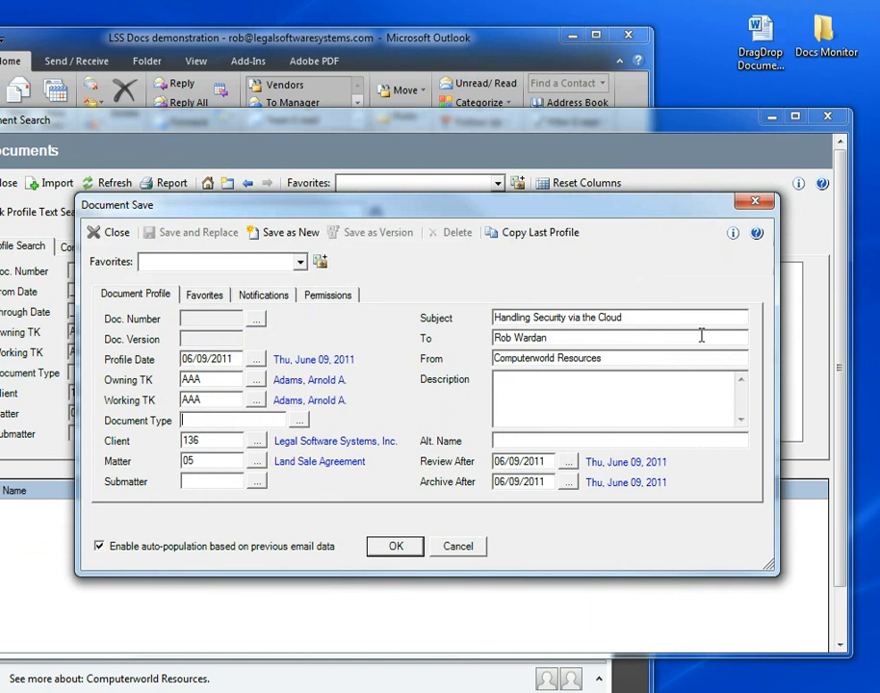
mouse_move(370, 231)
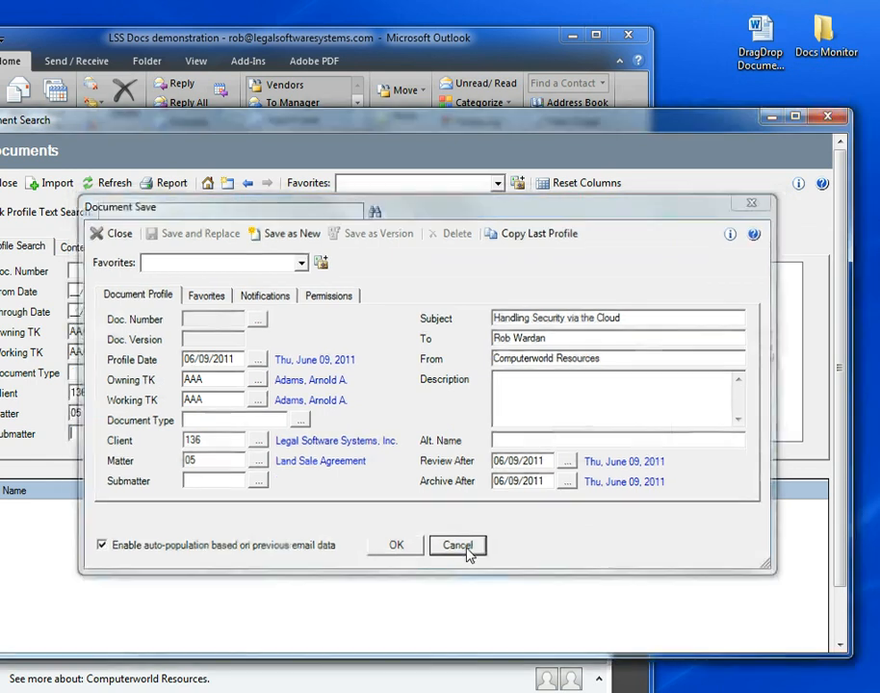
Cancel the email's save profile and return to the empty document search.
left_click(458, 545)
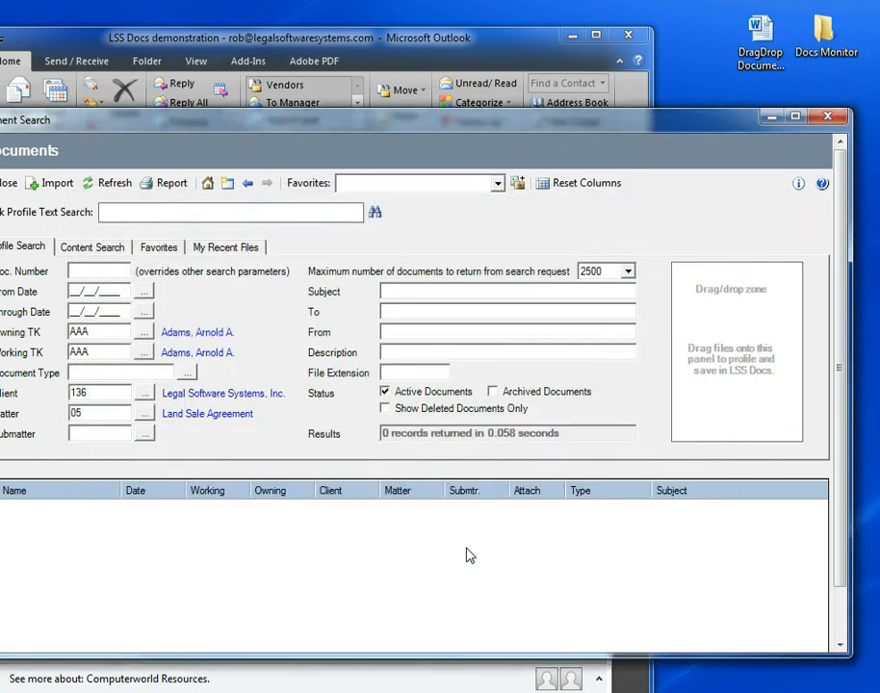
mouse_move(420, 191)
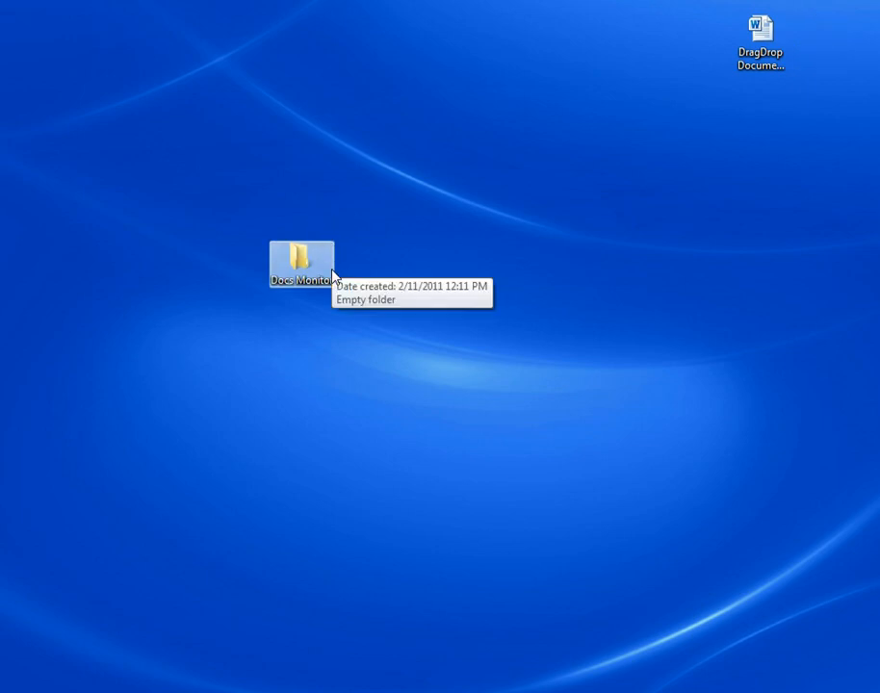
mouse_move(362, 279)
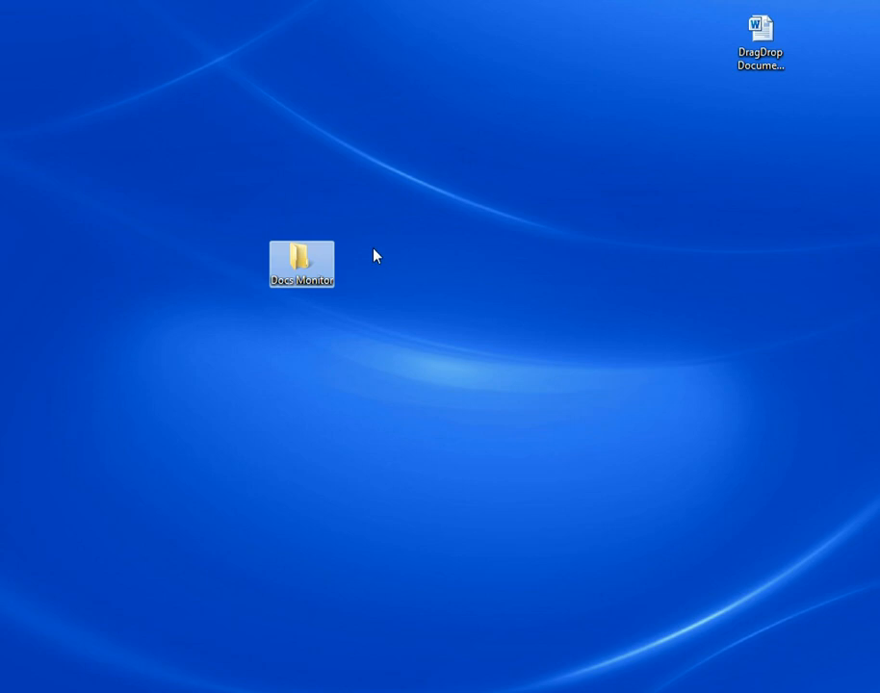
mouse_move(373, 260)
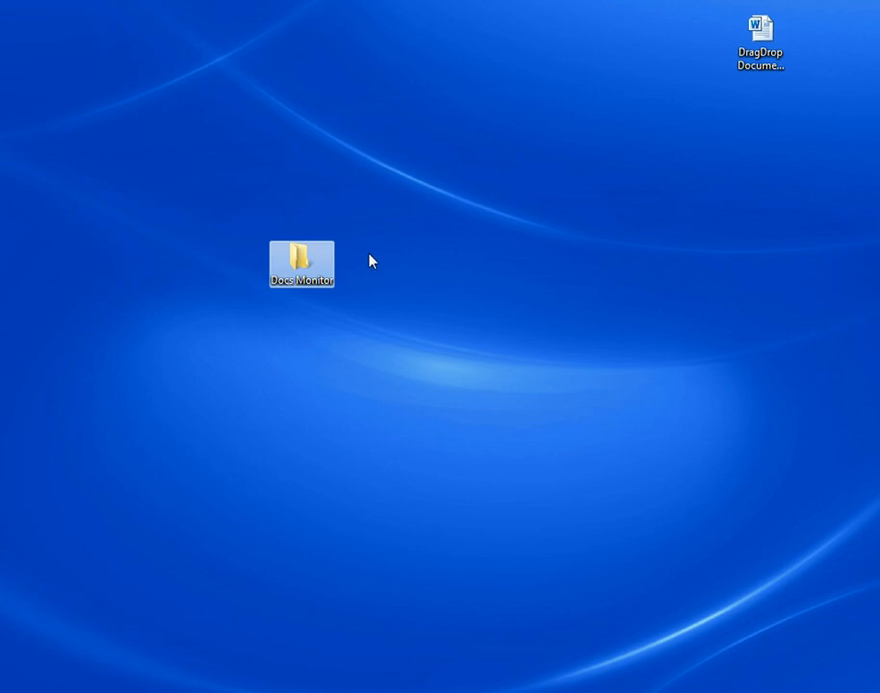
mouse_move(378, 262)
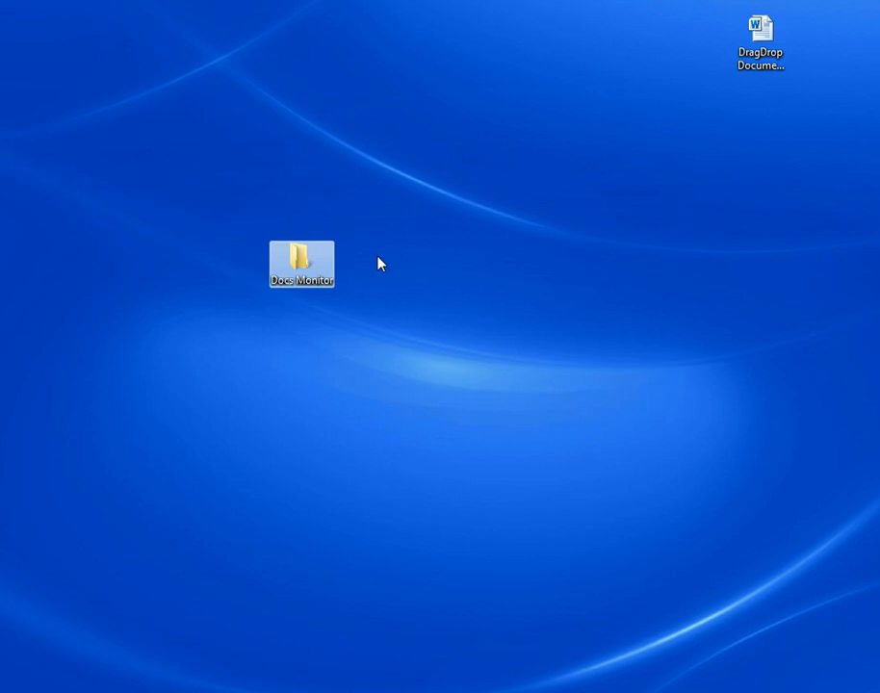
mouse_move(281, 335)
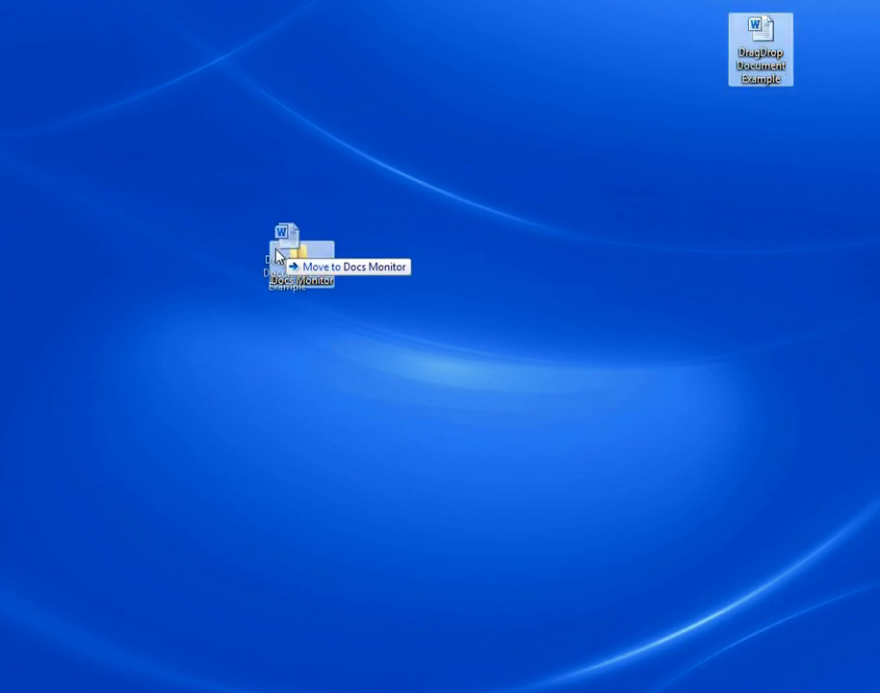
Move DragDrop Document Example into the Docs Monitor folder and begin its Document Type entry.
left_click_drag(761, 50, 296, 254)
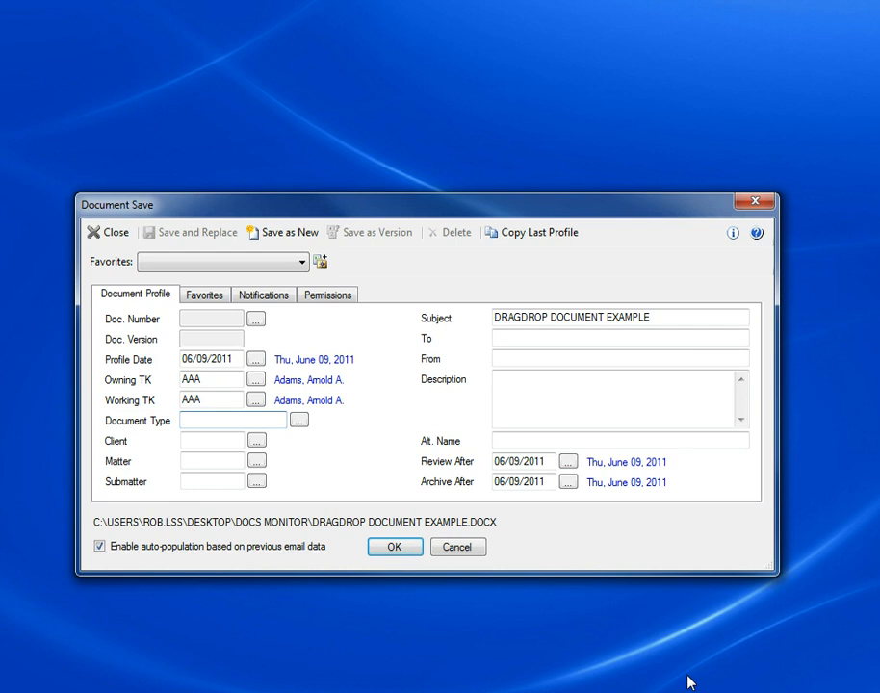
left_click(231, 419)
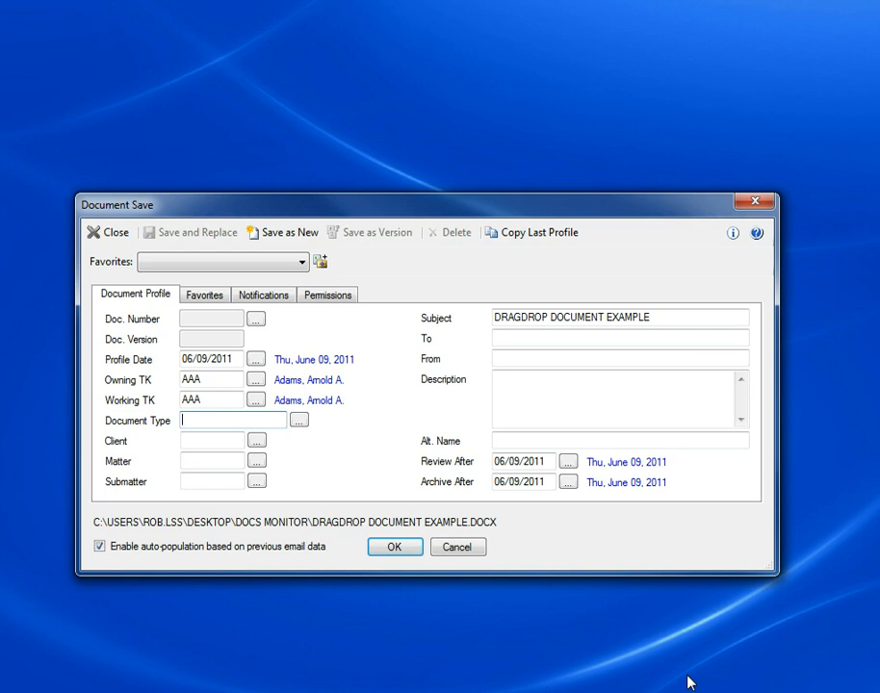